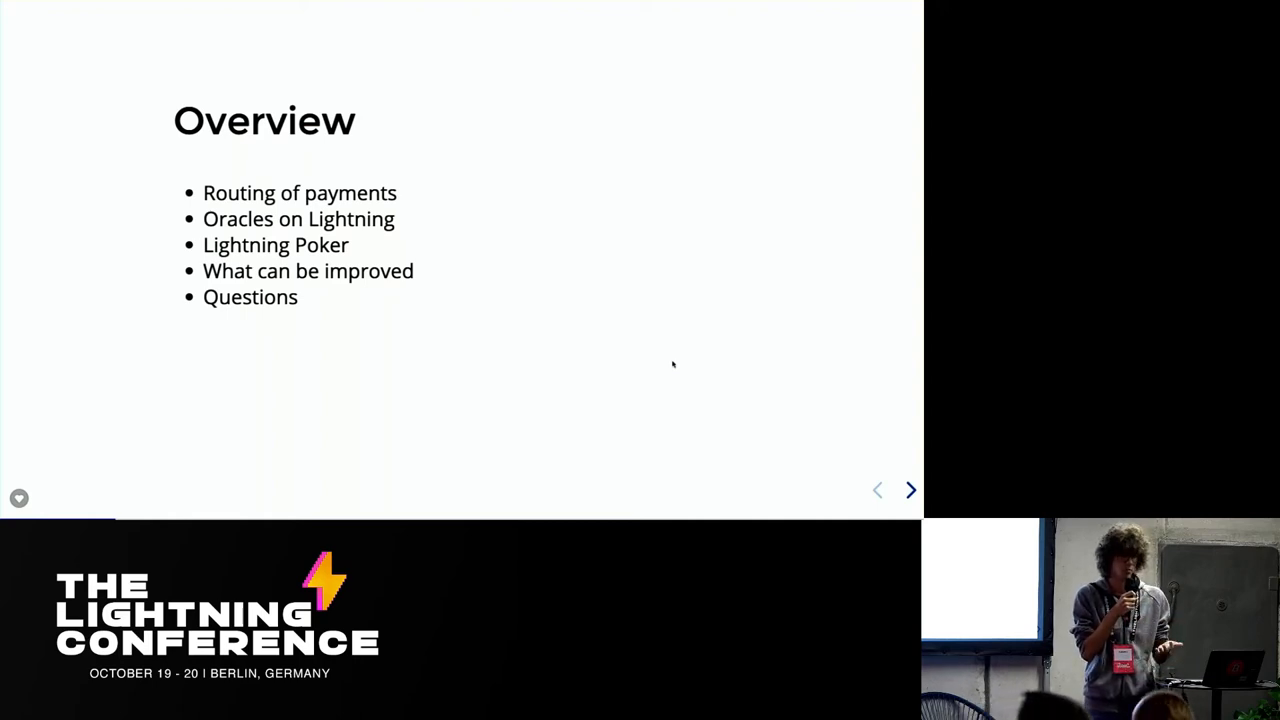
# Step: Advance from the Overview to the 'Routing of payments' slide
pyautogui.click(911, 489)
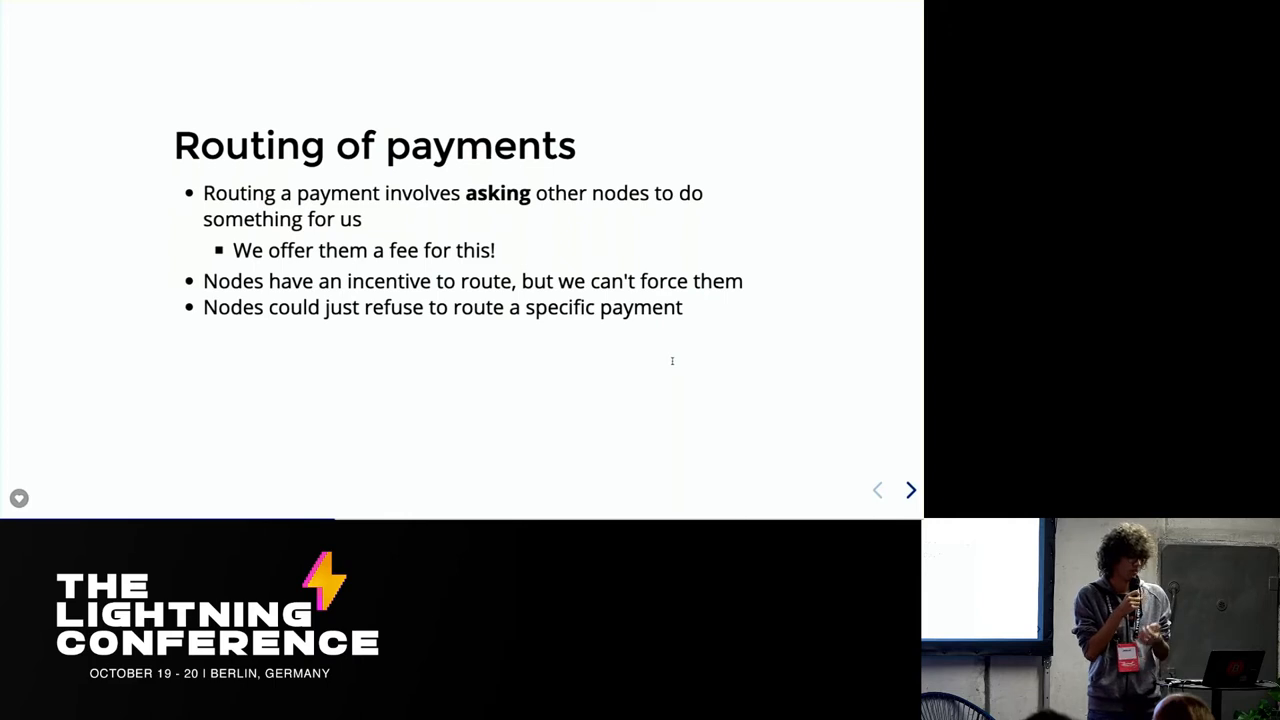
# Step: Advance to the 'Oracles on Lightning' section title slide
pyautogui.click(910, 489)
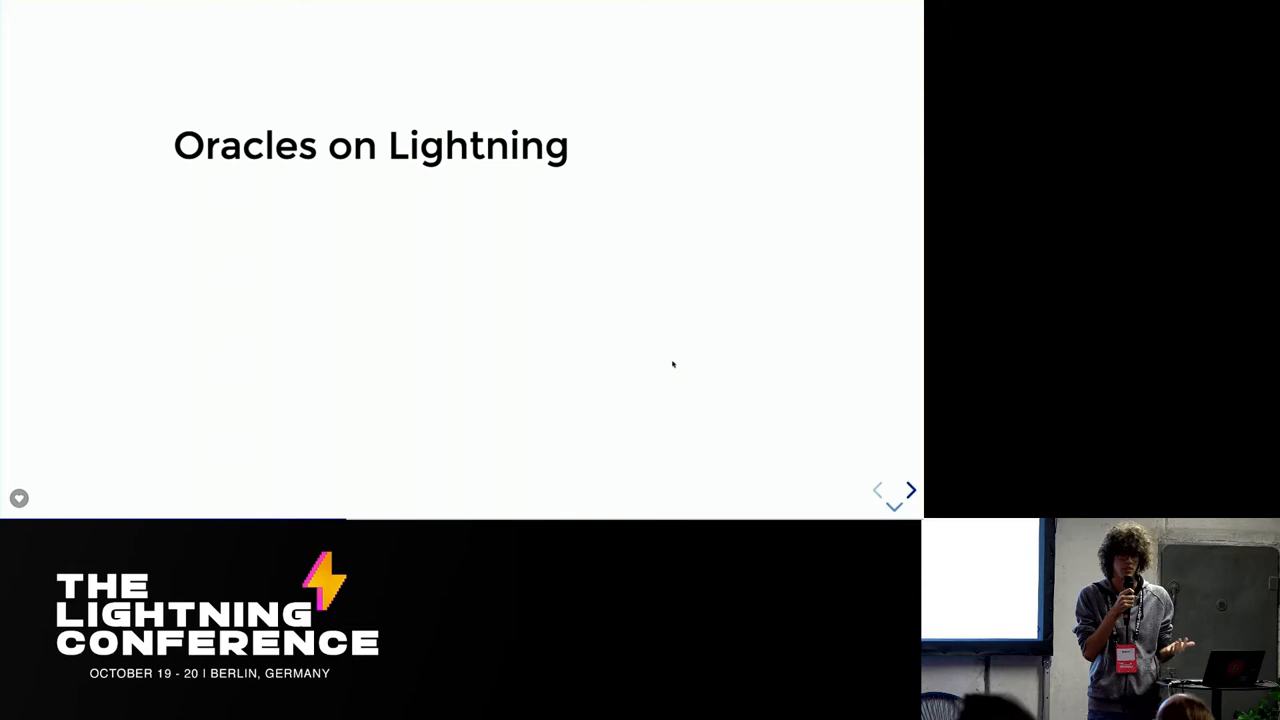
# Step: Reveal the nodes-as-oracles points, then move on to the 'Lightning Poker' slide
pyautogui.click(910, 489)
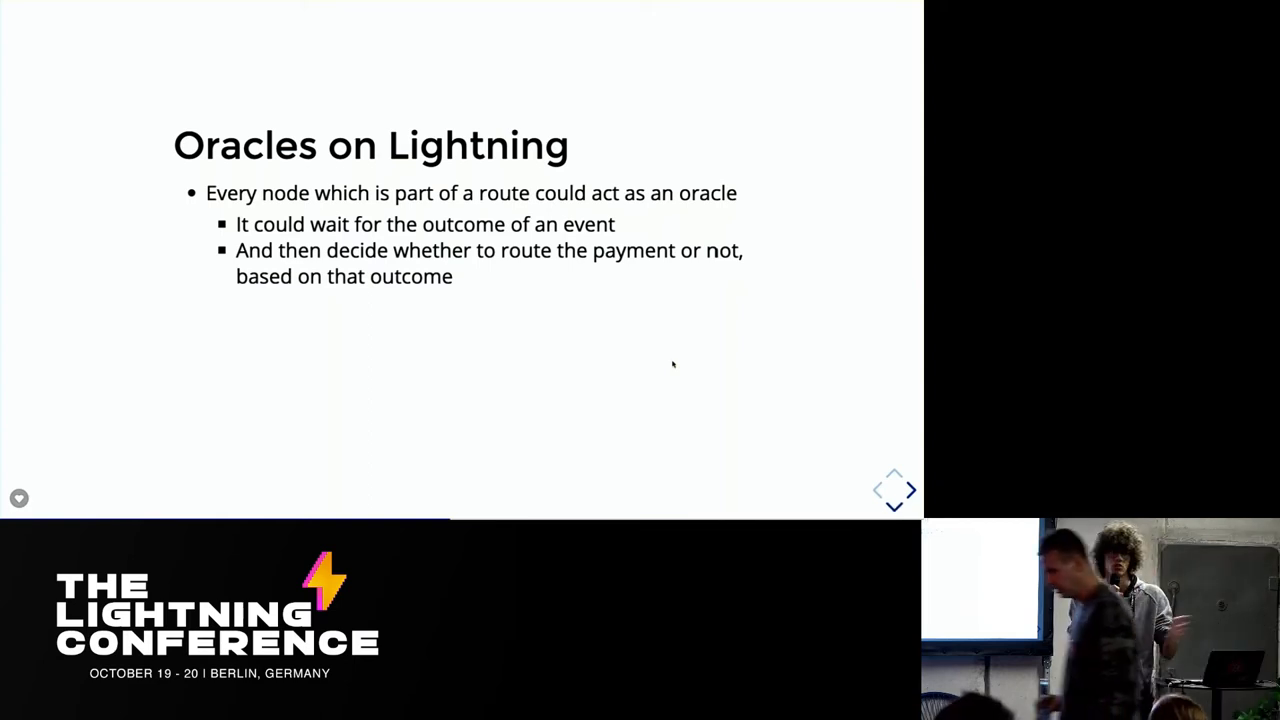
pyautogui.click(911, 490)
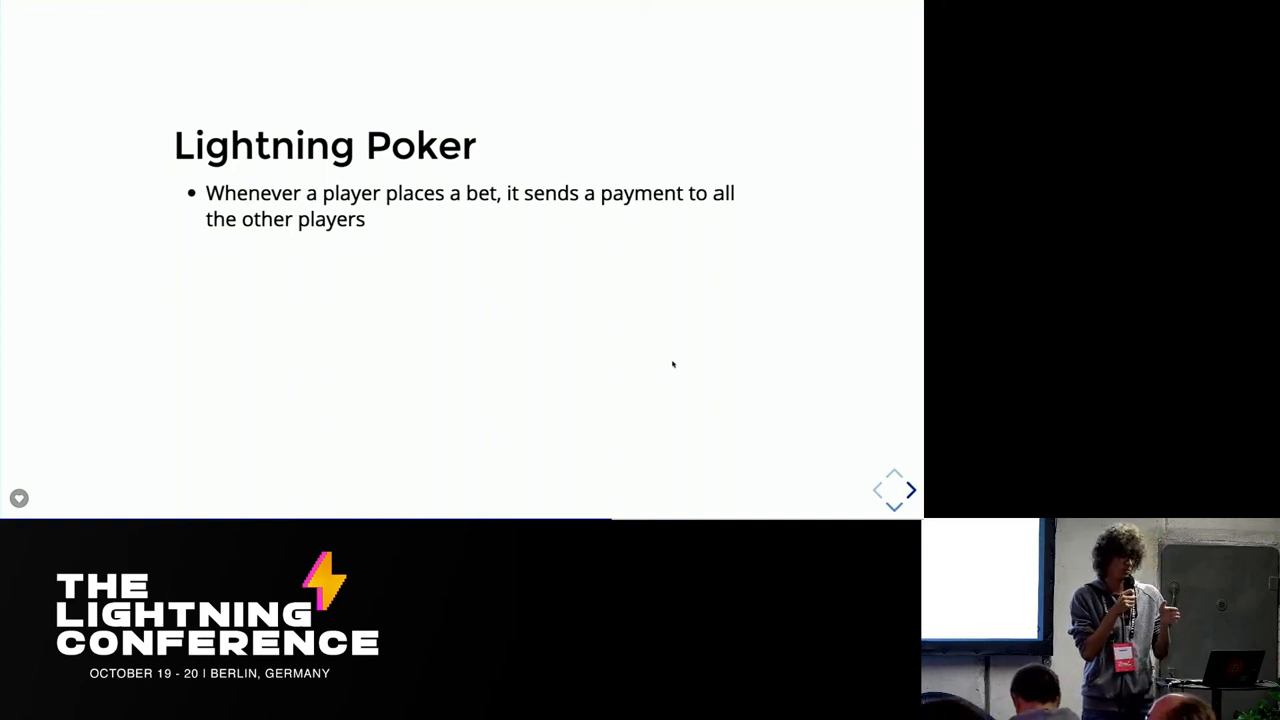
# Step: Advance through the Lightning Poker slides to the 'Demo' slide with the embedded video
pyautogui.click(912, 489)
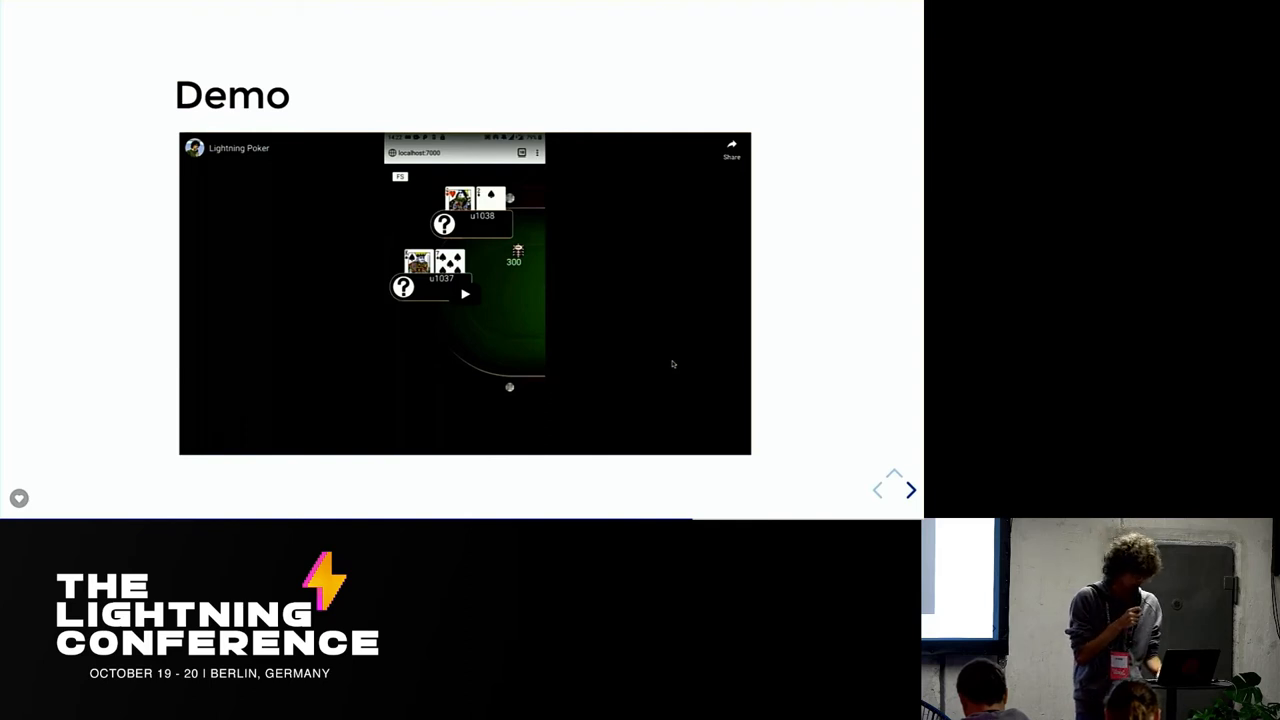
# Step: Play the embedded Lightning Poker YouTube video and switch it to fullscreen
pyautogui.click(464, 294)
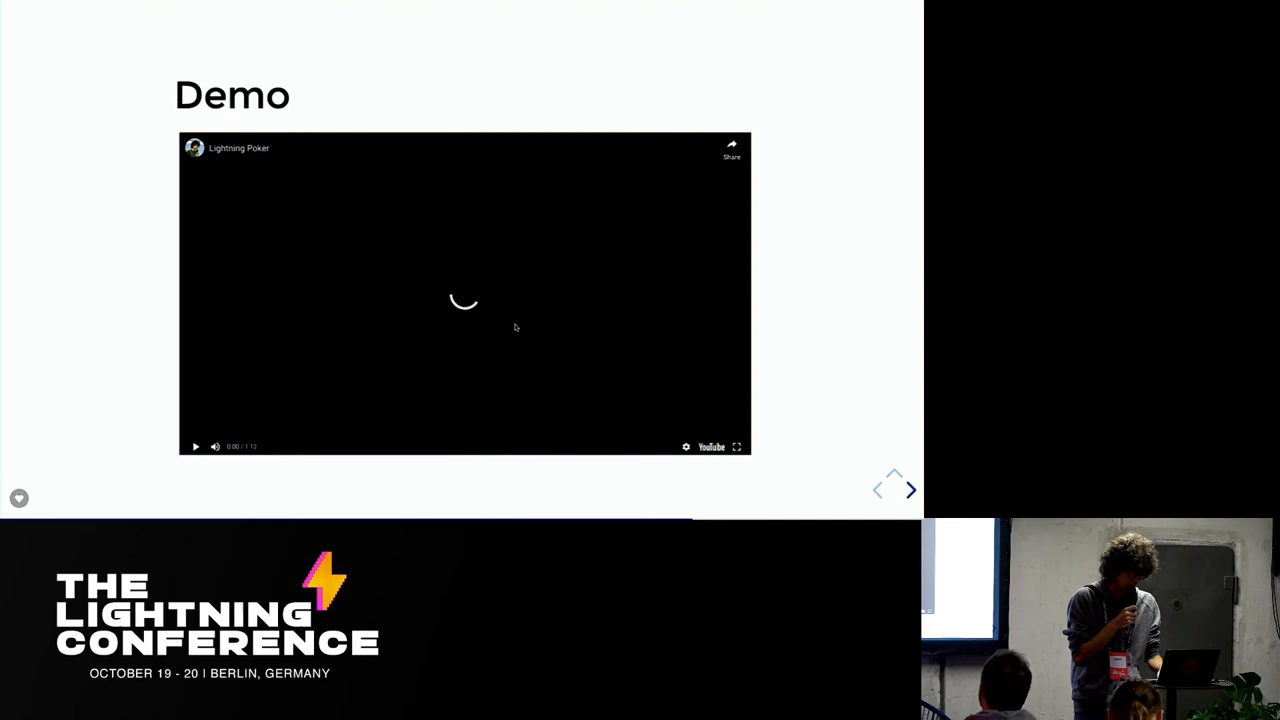
pyautogui.click(738, 446)
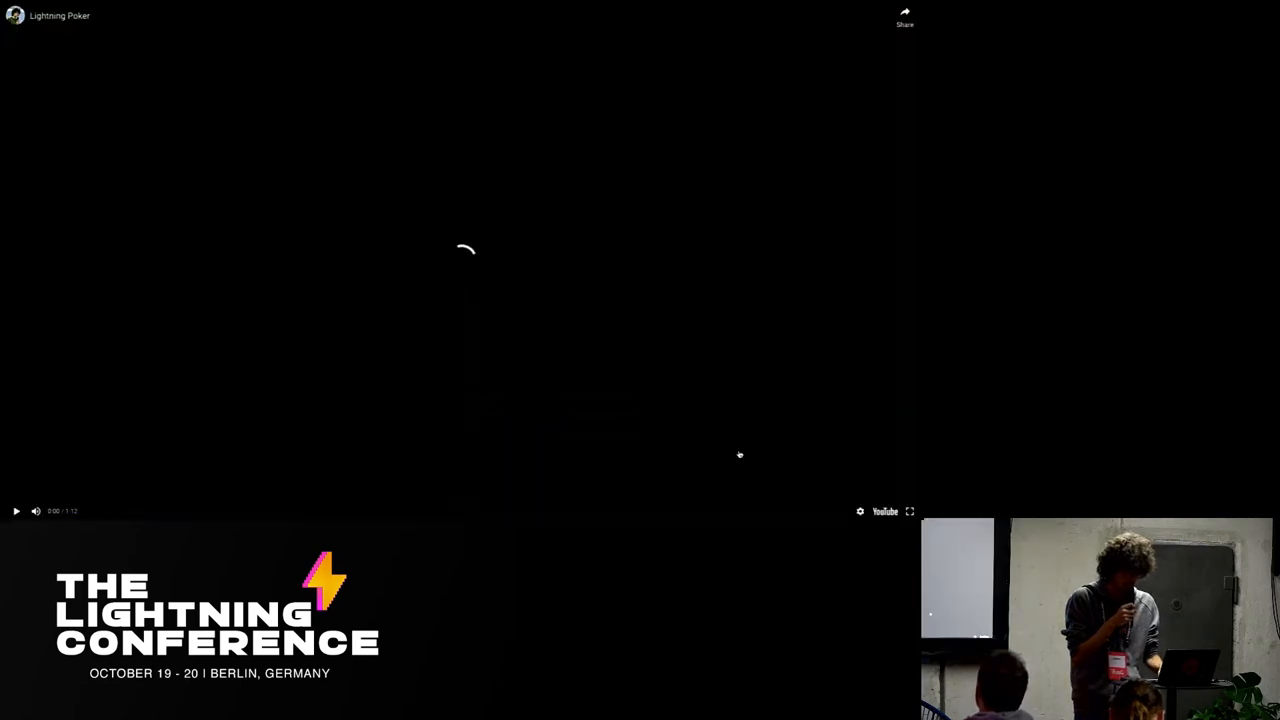
pyautogui.moveTo(652, 379)
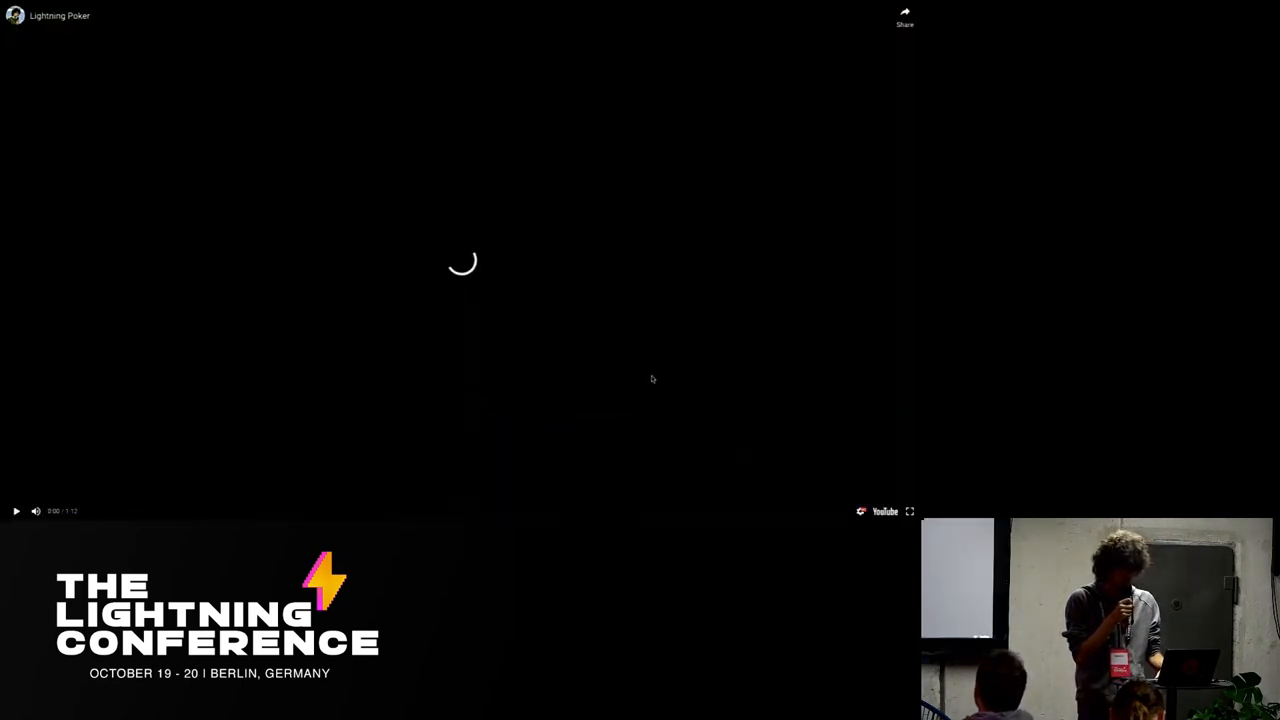
pyautogui.click(15, 514)
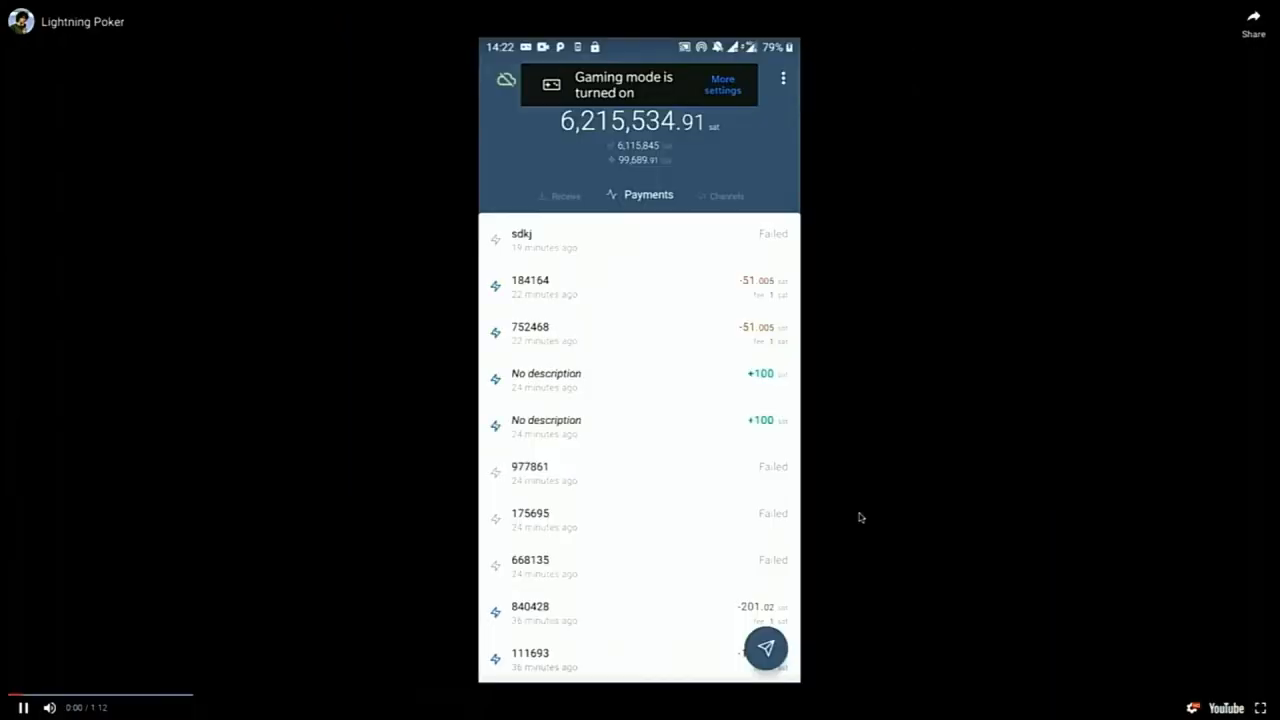
# Step: Pause the demo one second in on the wallet's payment list
pyautogui.click(25, 707)
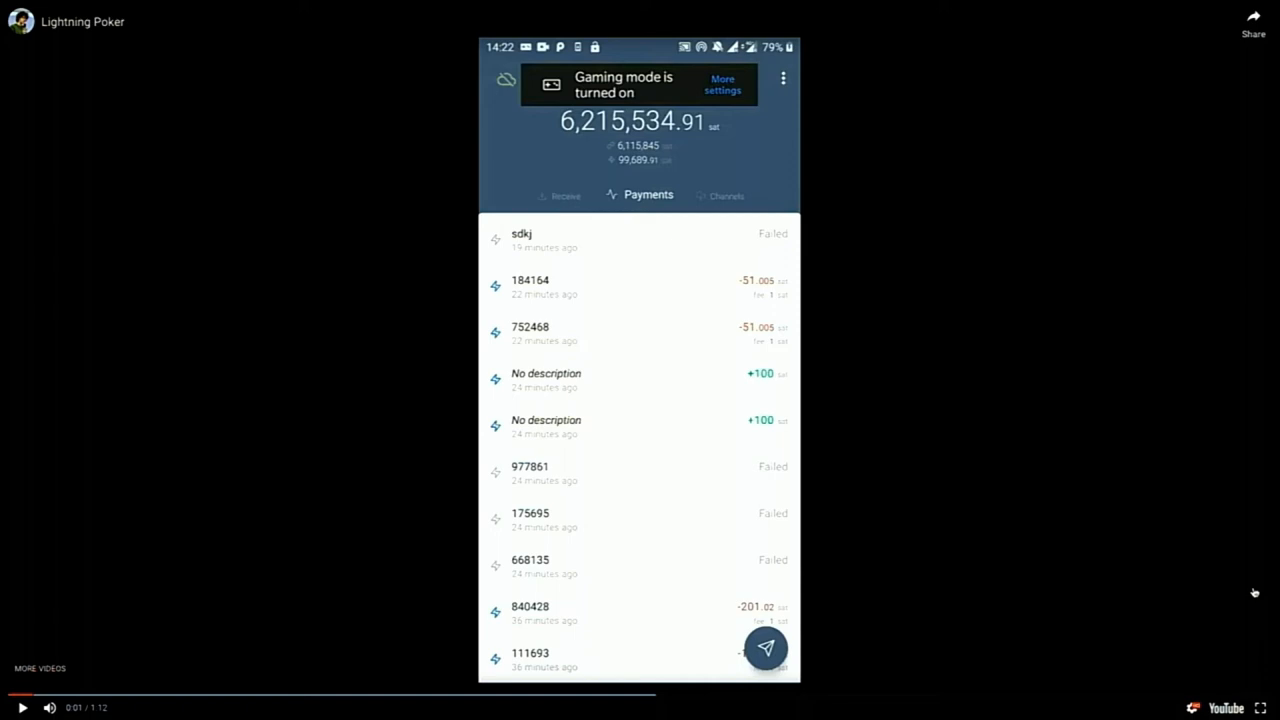
pyautogui.moveTo(912, 486)
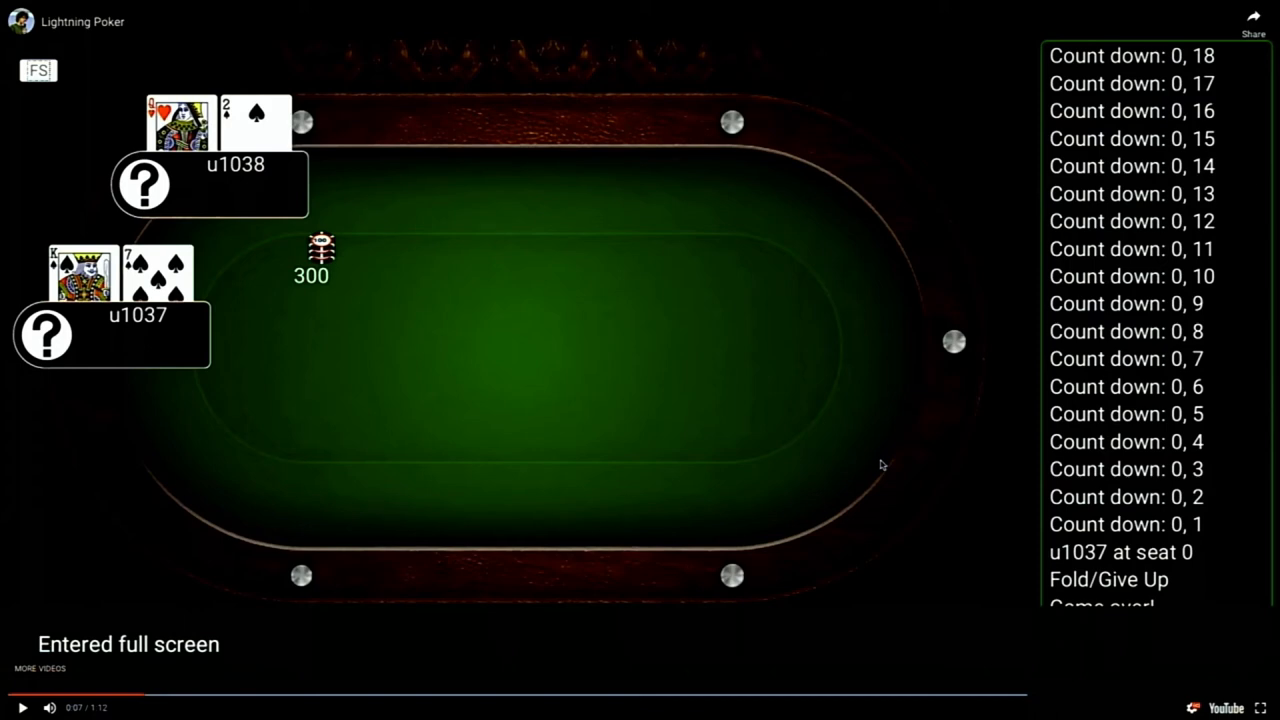
pyautogui.moveTo(867, 436)
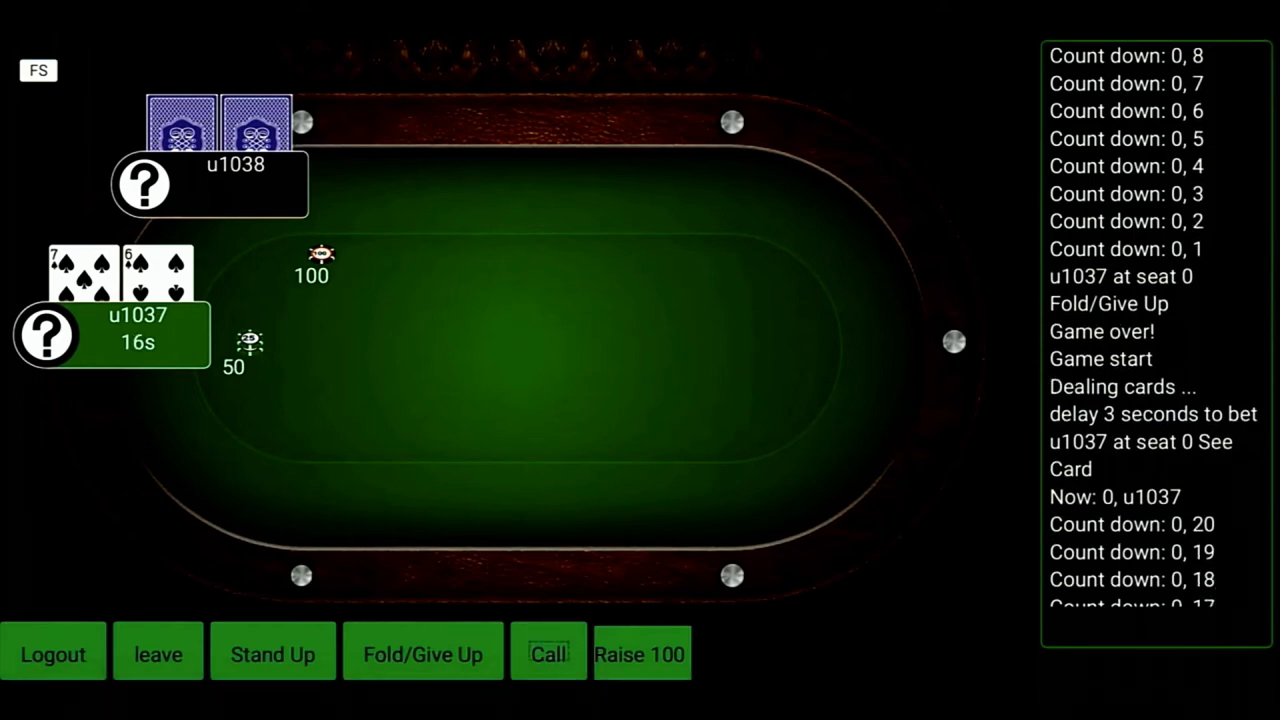
# Step: Play the demo until the hand ends with five community cards and a 400 pot
pyautogui.click(548, 654)
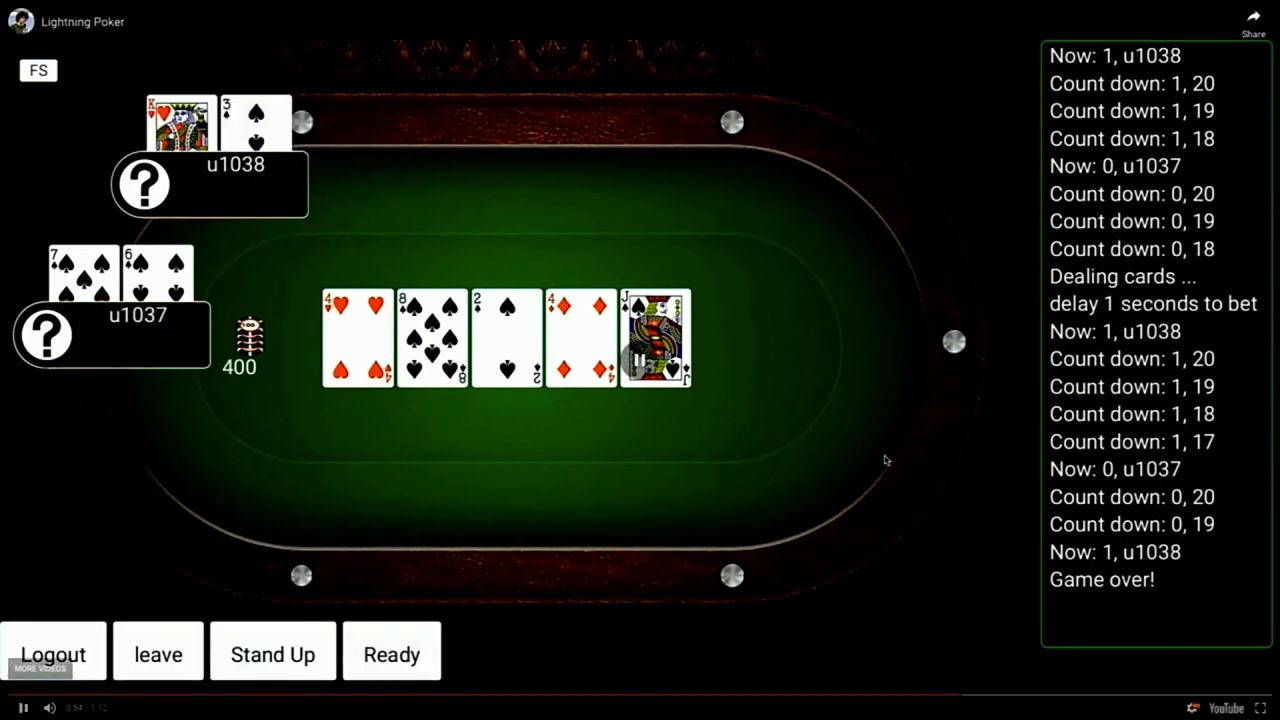
pyautogui.click(20, 705)
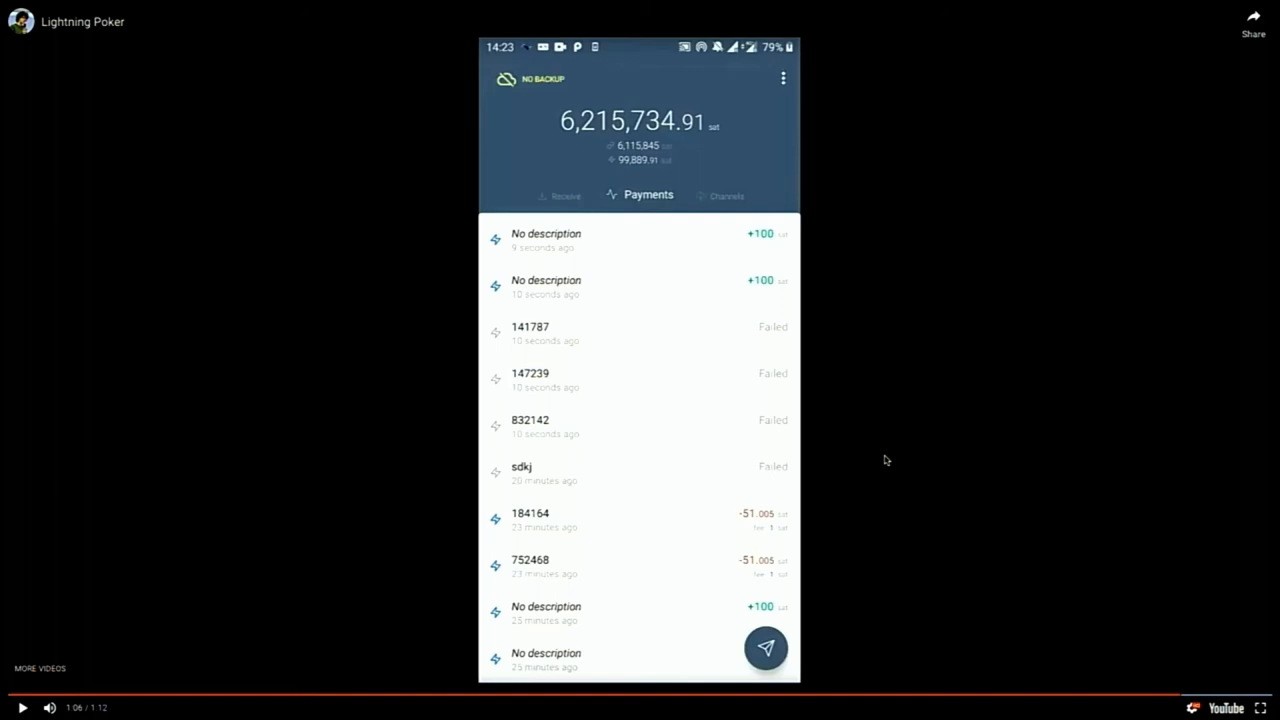
pyautogui.moveTo(786, 467)
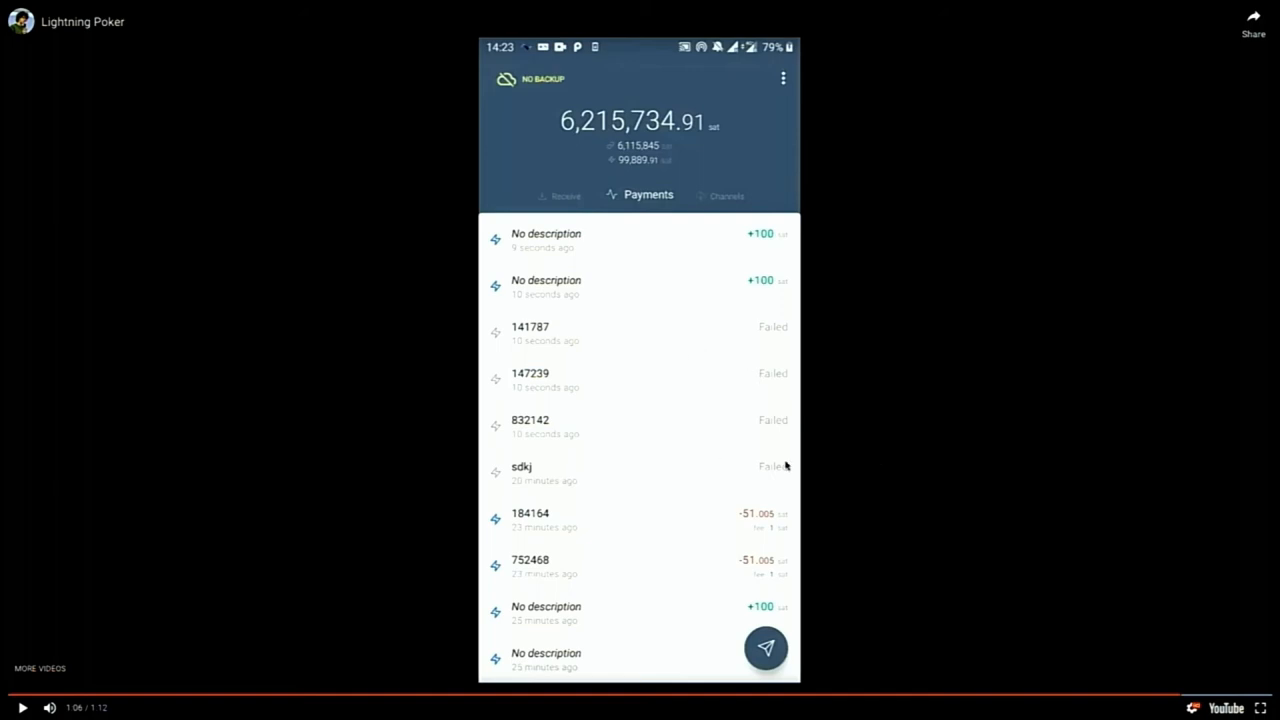
pyautogui.moveTo(695, 422)
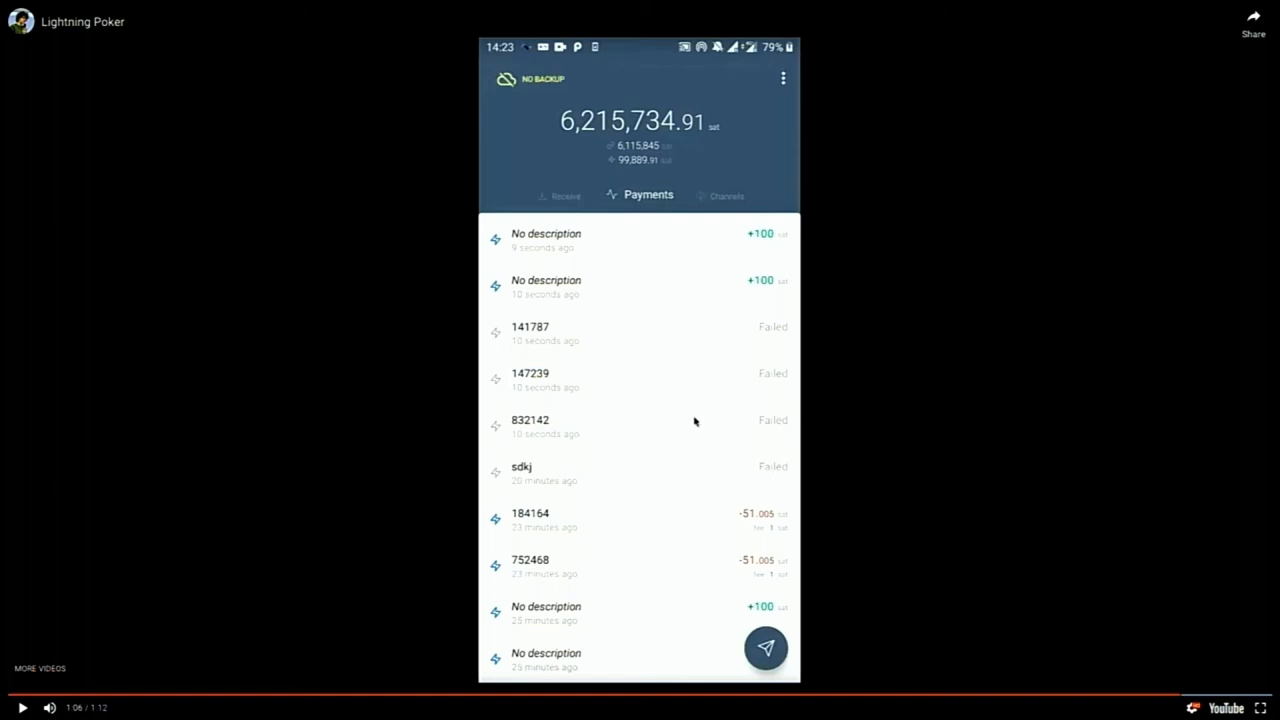